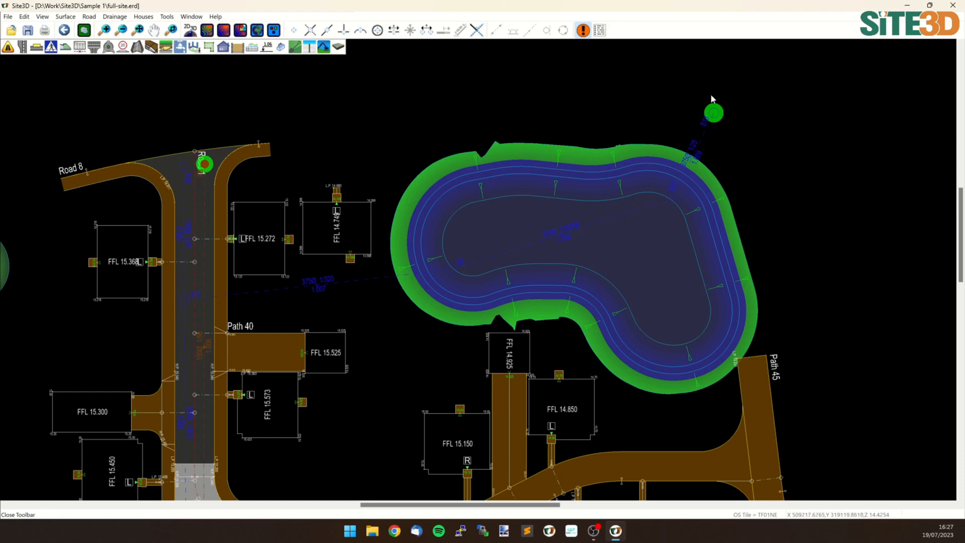
mouse_move(720, 129)
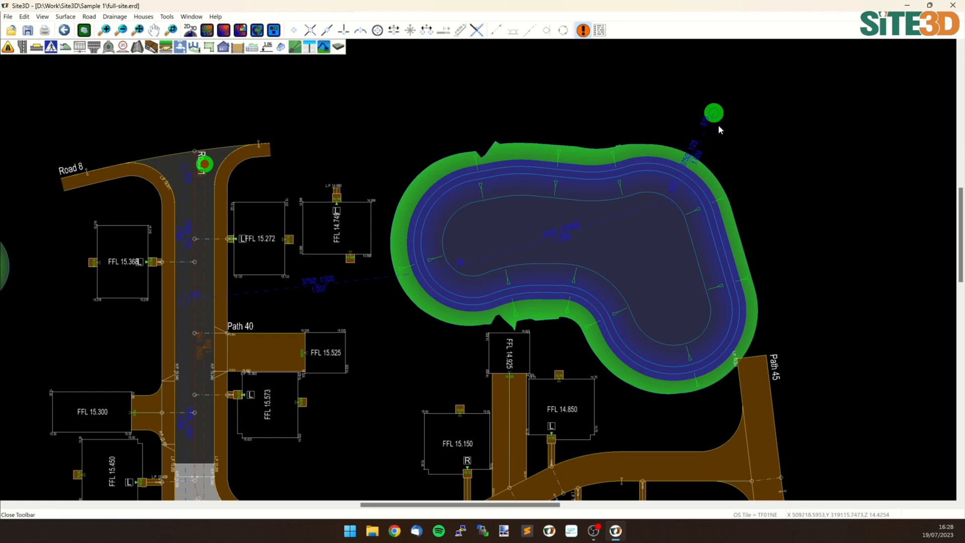
mouse_move(732, 119)
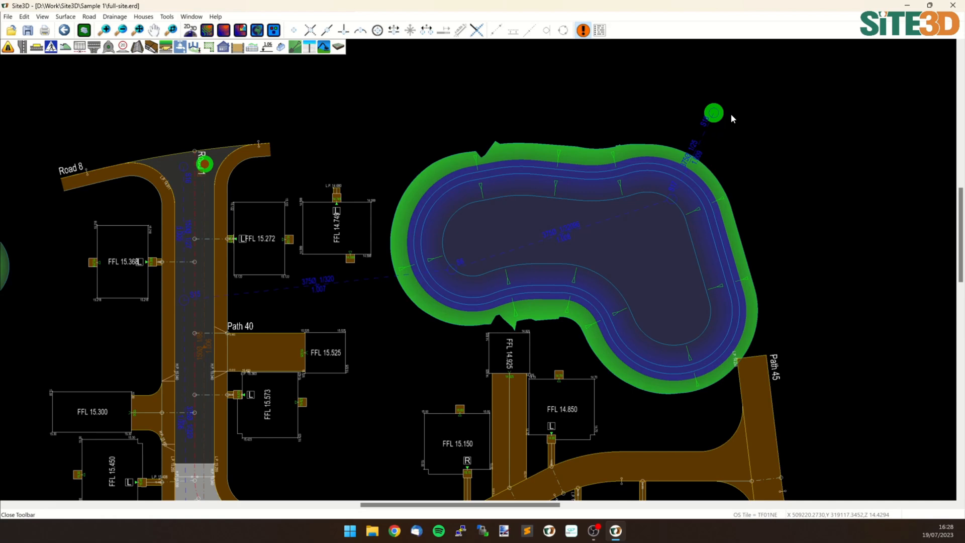
mouse_move(721, 117)
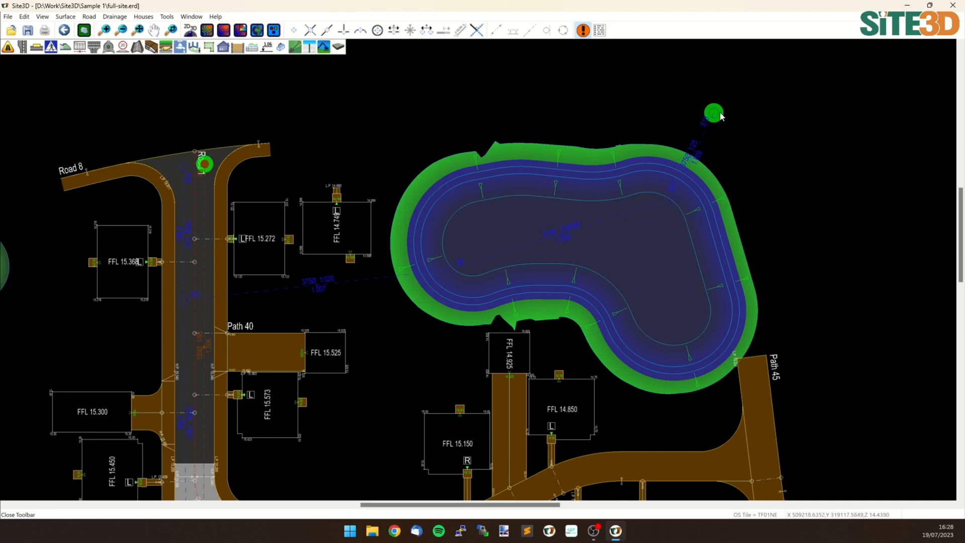
mouse_move(740, 116)
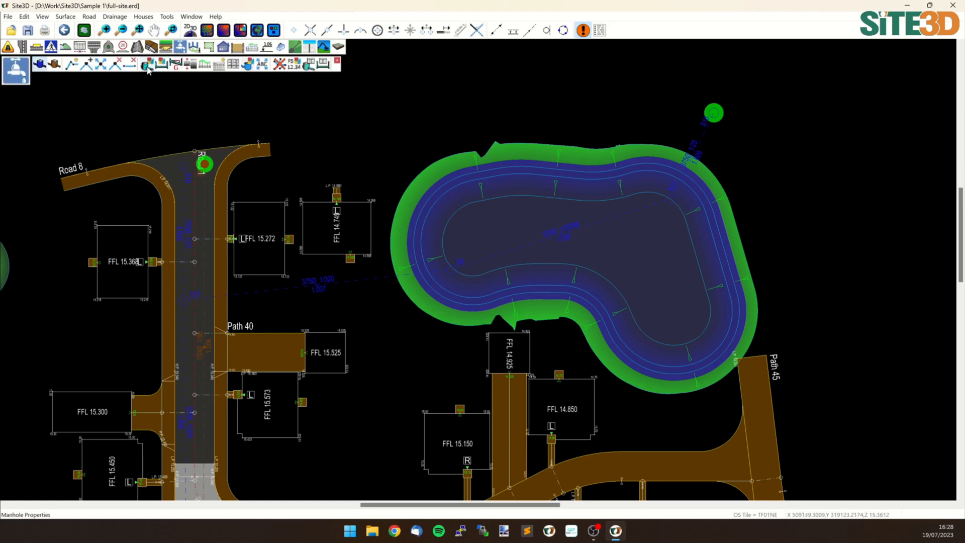
Mark manhole S18 as a surcharged outfall at 12.8 m elevation and run the storm simulation.
double_click(714, 112)
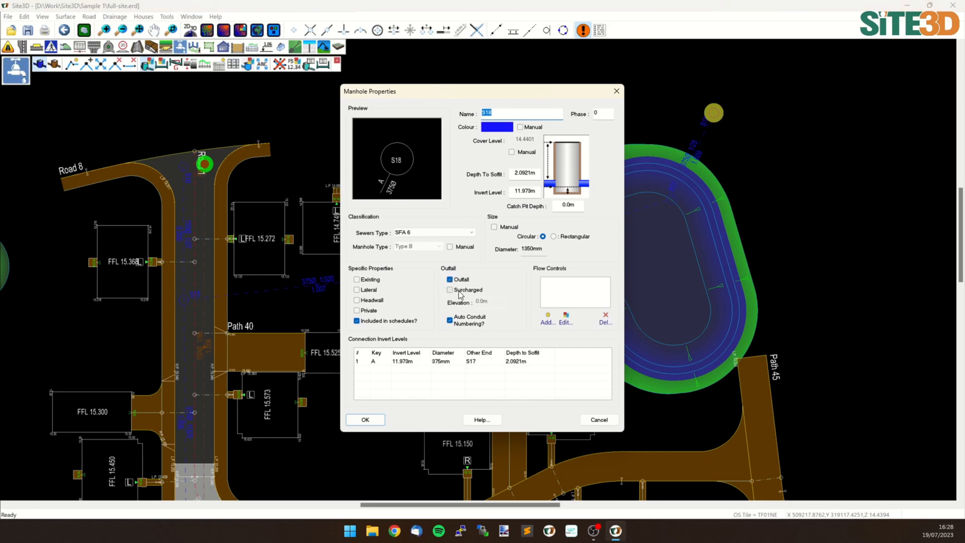
left_click(450, 290)
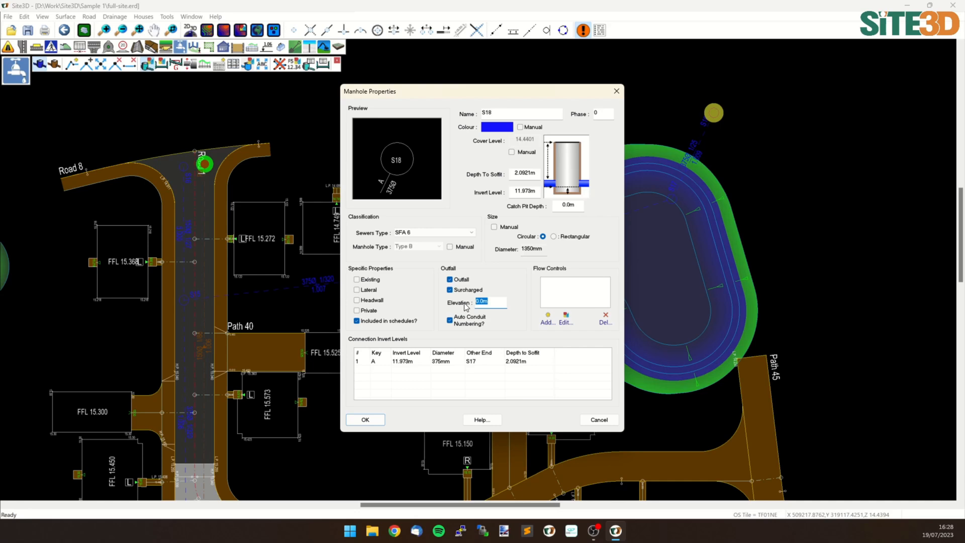
type("12.8")
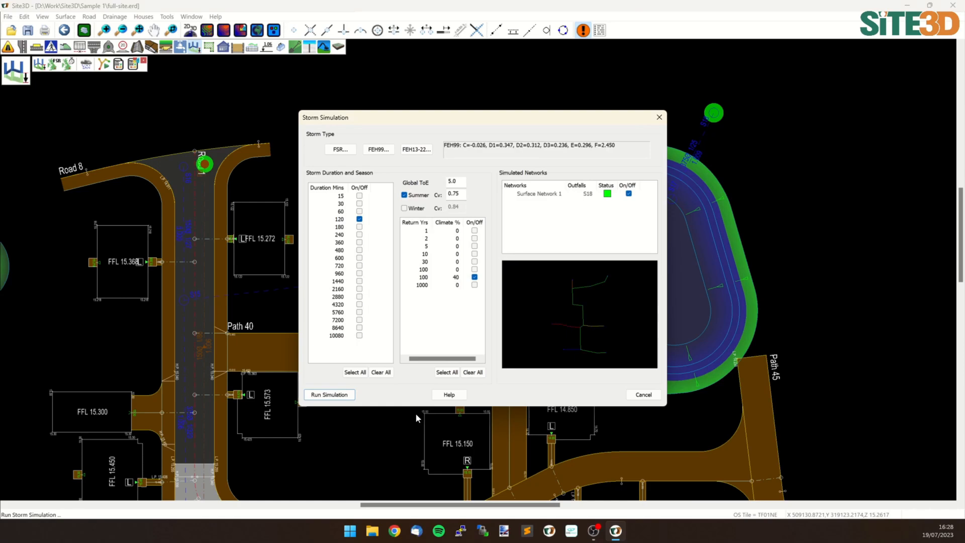
left_click(329, 395)
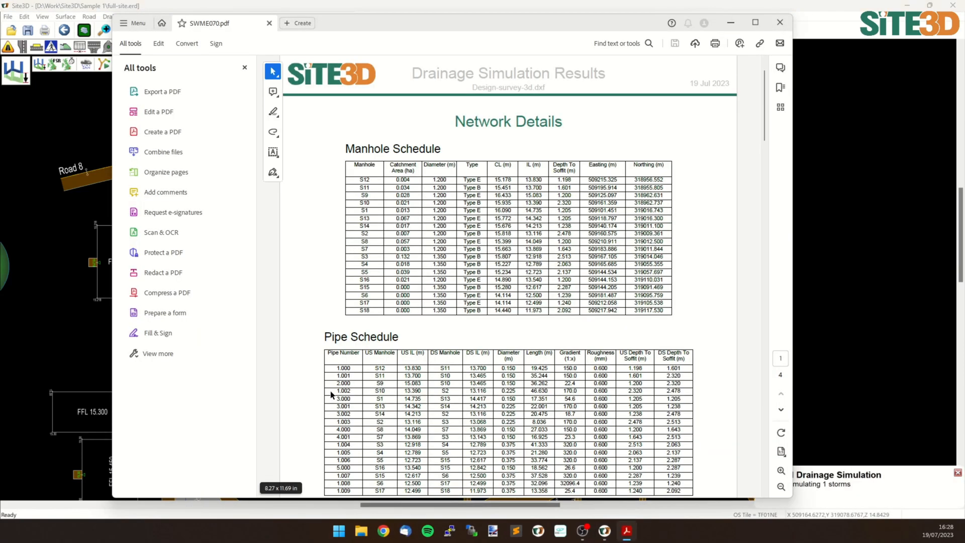
mouse_move(749, 159)
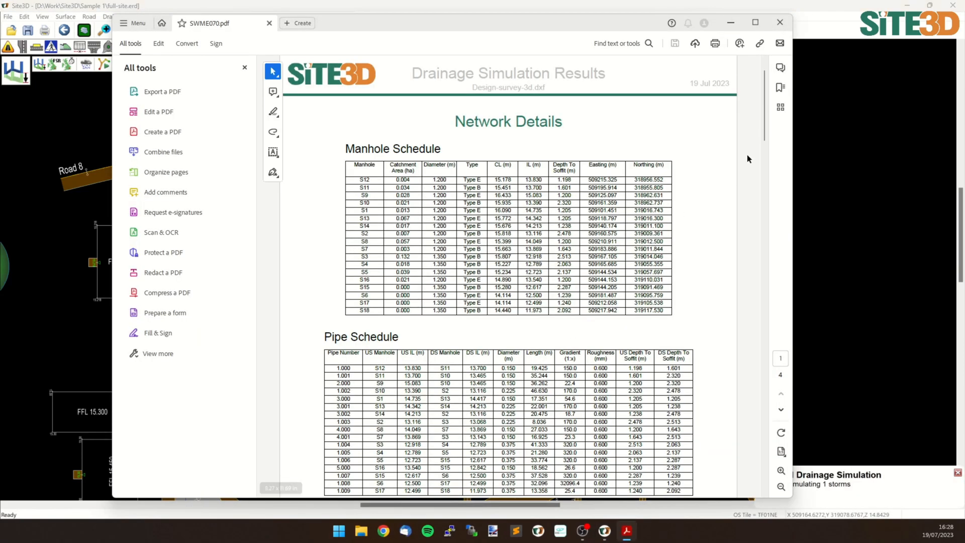
Scroll the SWME070.pdf report to Outfall Details showing S18 surcharged at 12.800 m with 0.627 m depth.
scroll("down", 3)
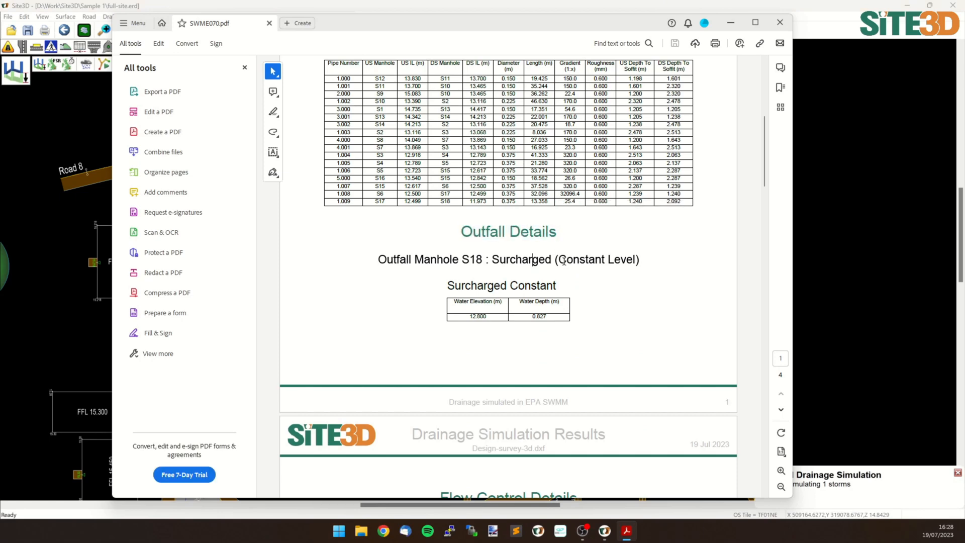
mouse_move(479, 316)
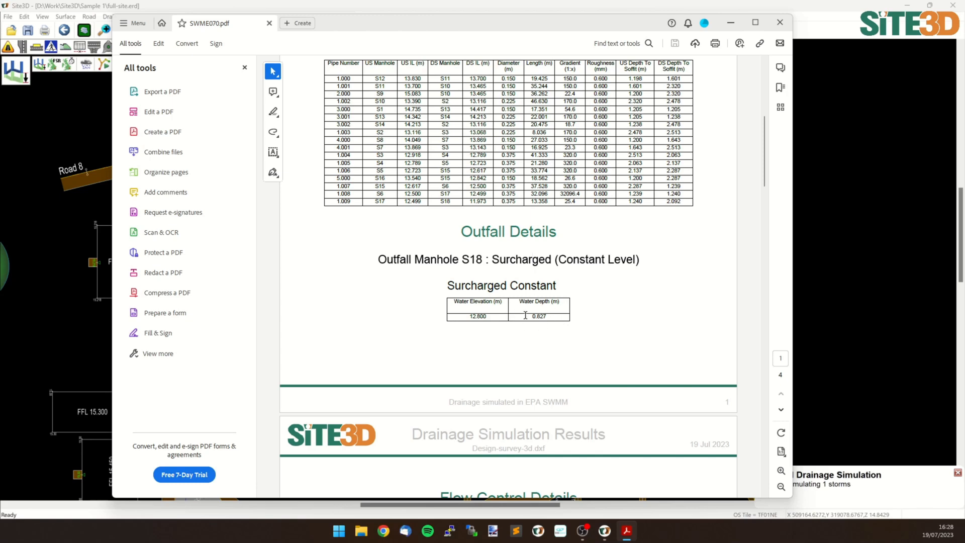
mouse_move(471, 326)
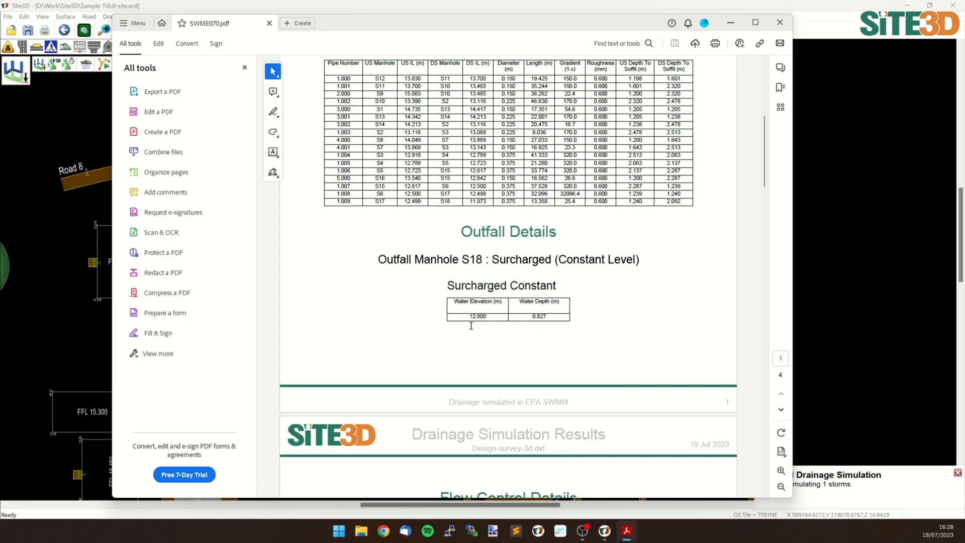
scroll("down", 3)
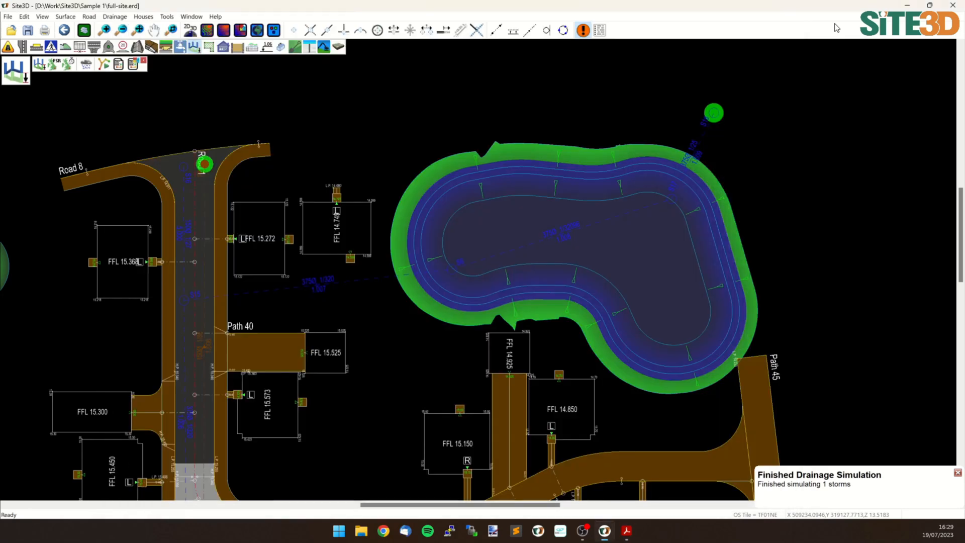
mouse_move(703, 317)
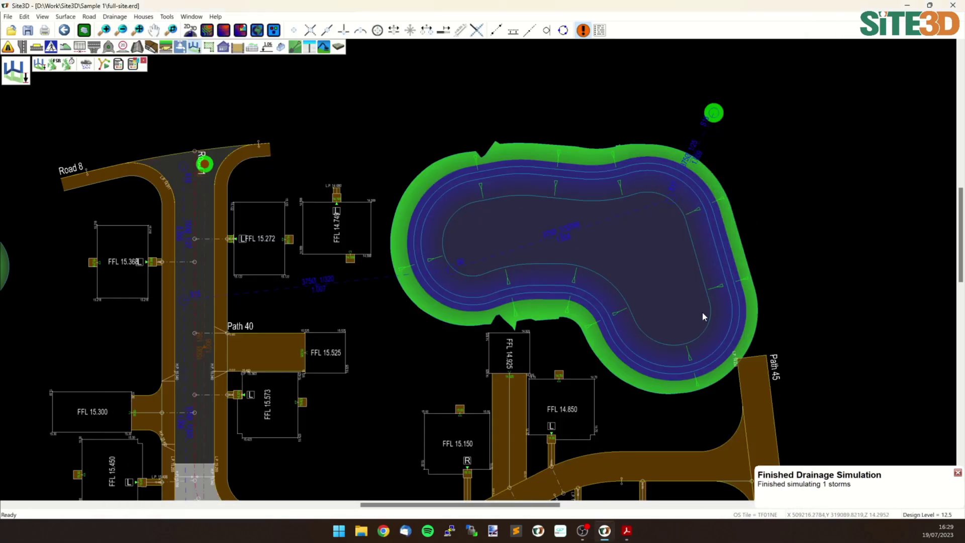
mouse_move(644, 241)
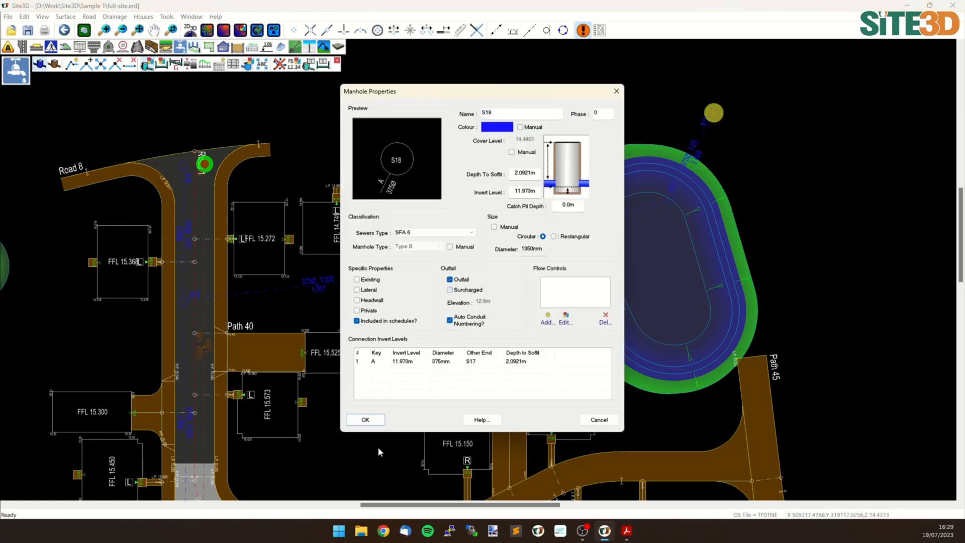
Confirm S18 as a free-discharge outfall and rerun the storm simulation for a second report.
left_click(364, 419)
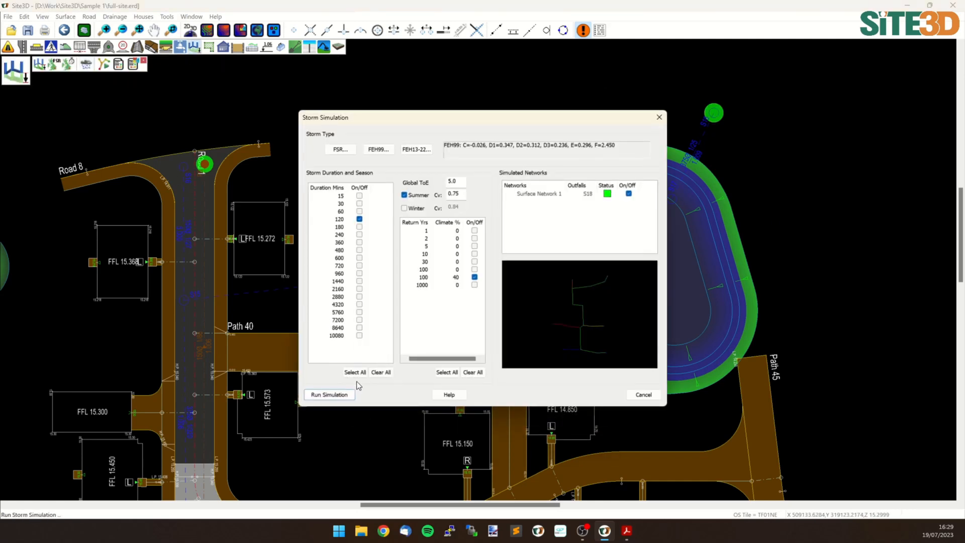
left_click(328, 395)
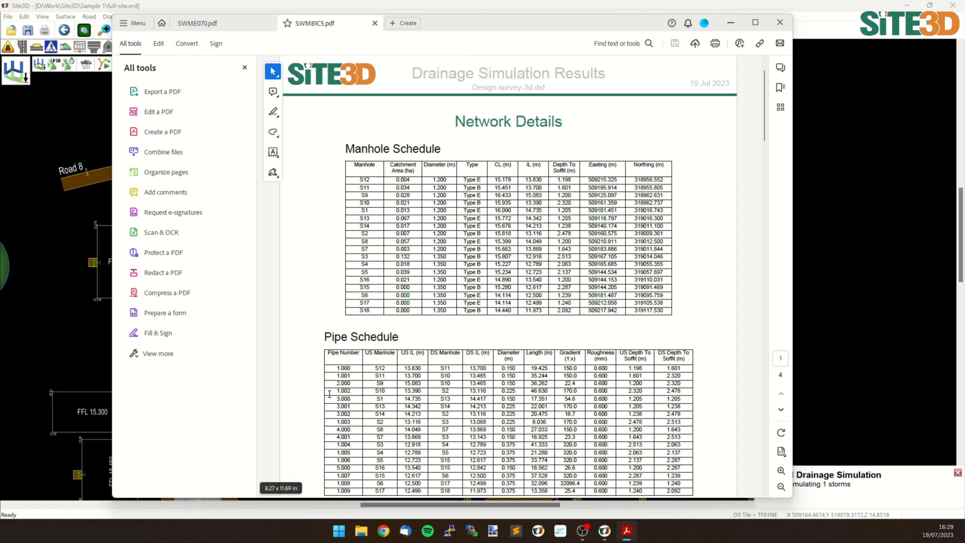
scroll("down", 3)
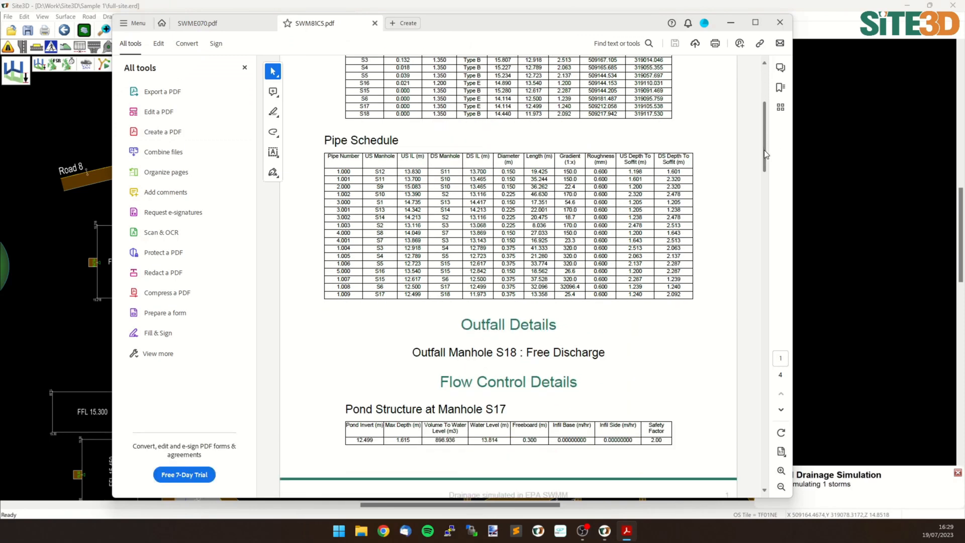
scroll("down", 3)
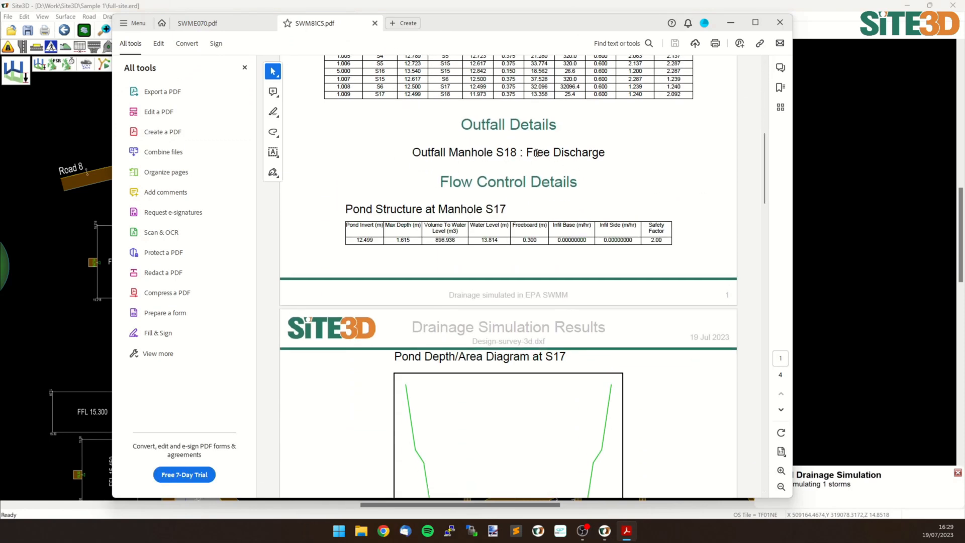
scroll("down", 3)
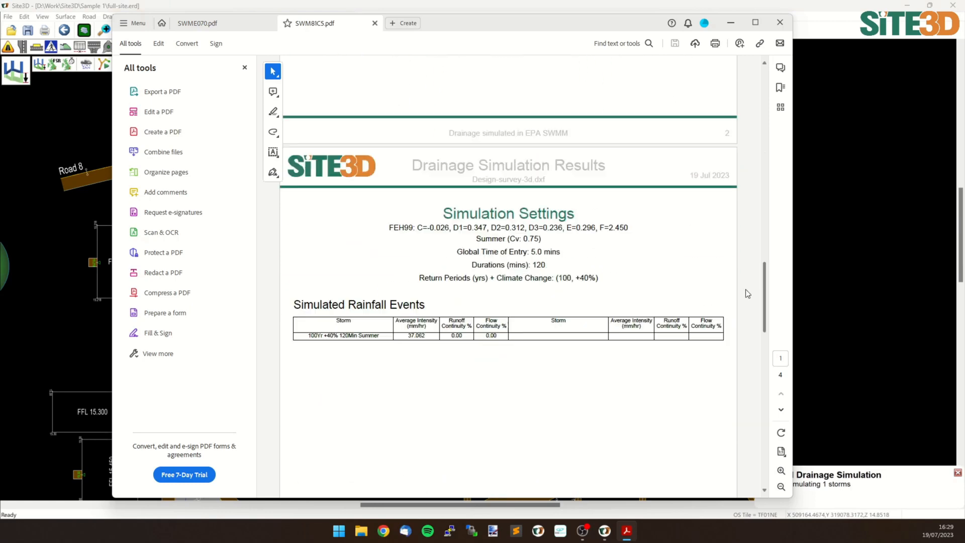
scroll("down", 3)
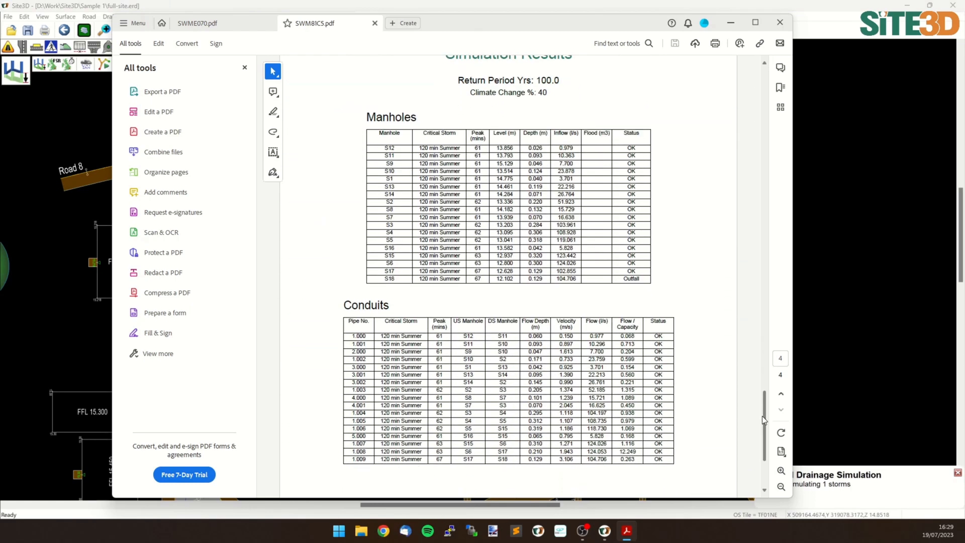
mouse_move(504, 422)
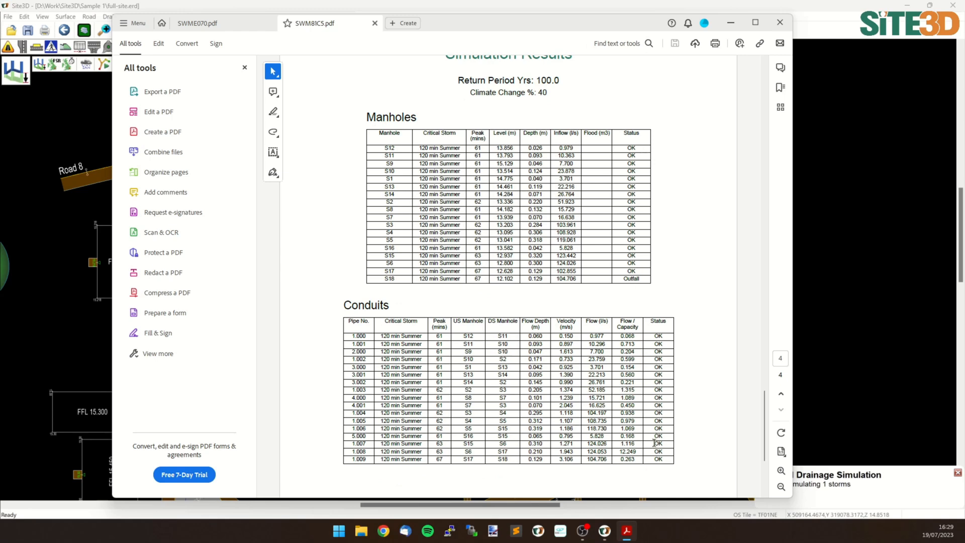
mouse_move(242, 33)
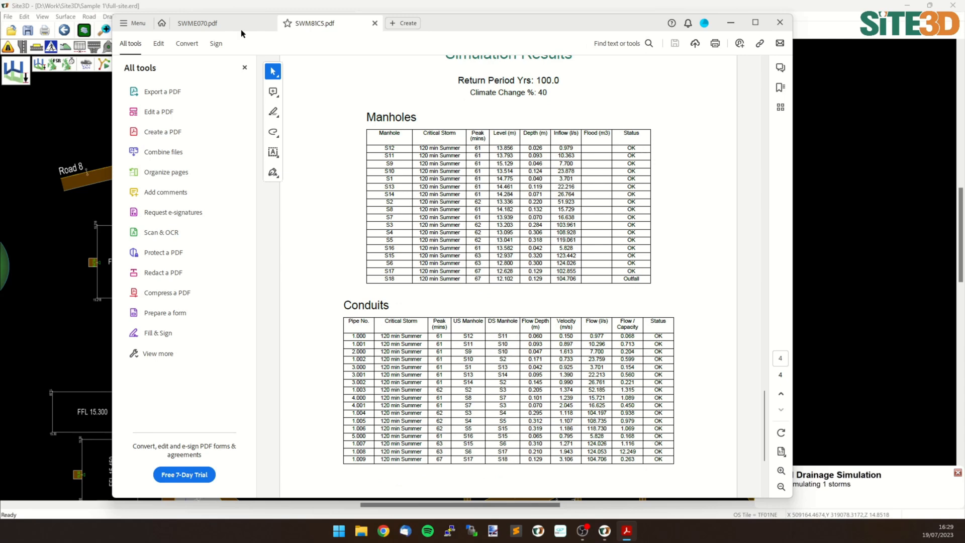